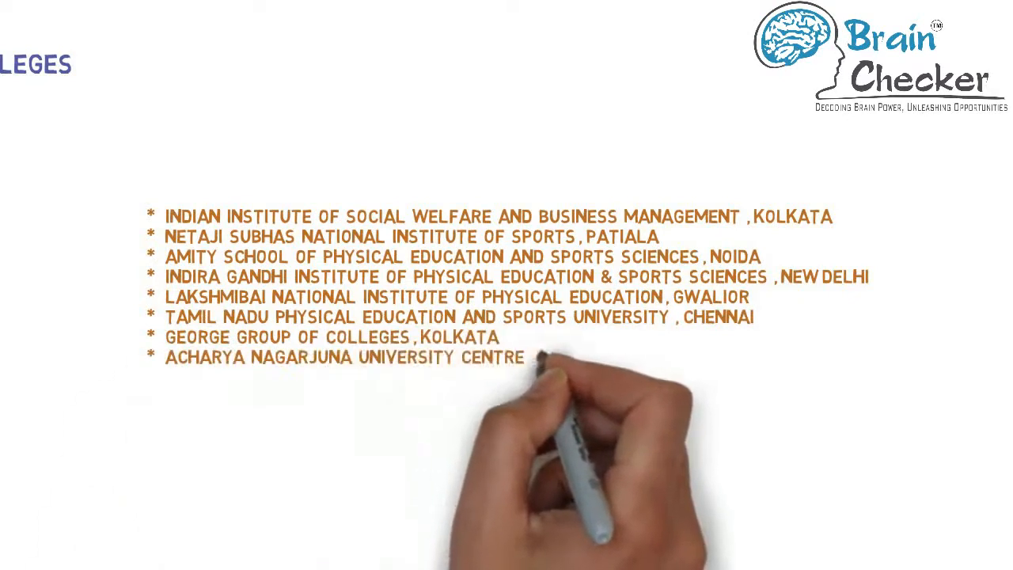
type("FOR DISTANCE EDUCATION , GUNTUR")
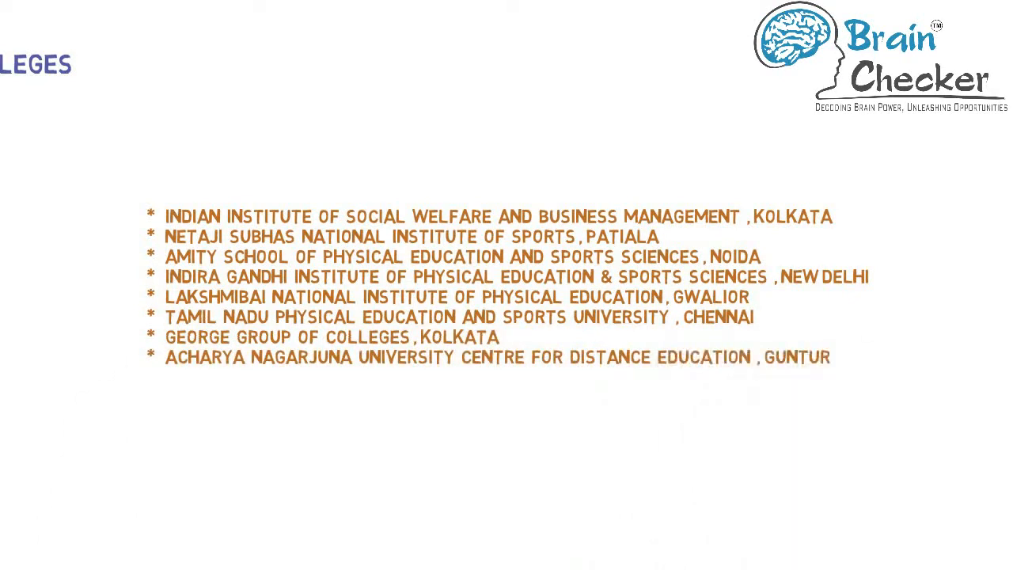